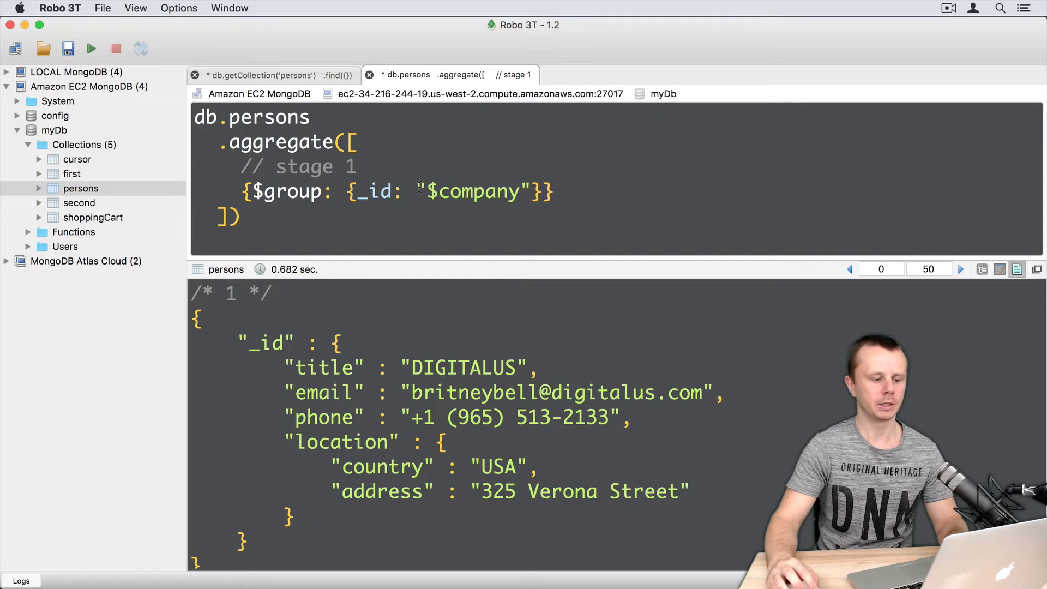
Step: Replace "$company" with {eyeColor: "$eyeColor", favoriteFruit: "$favoriteFruit"} as the group _id
{"action": "double_click", "coordinate": [474, 191]}
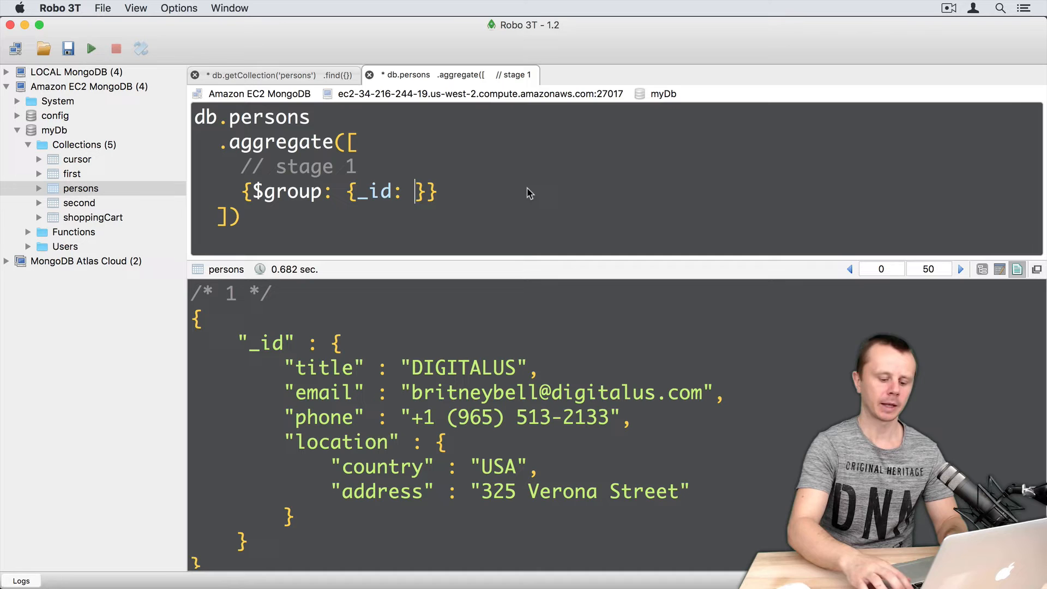
{"action": "type", "text": "{}"}
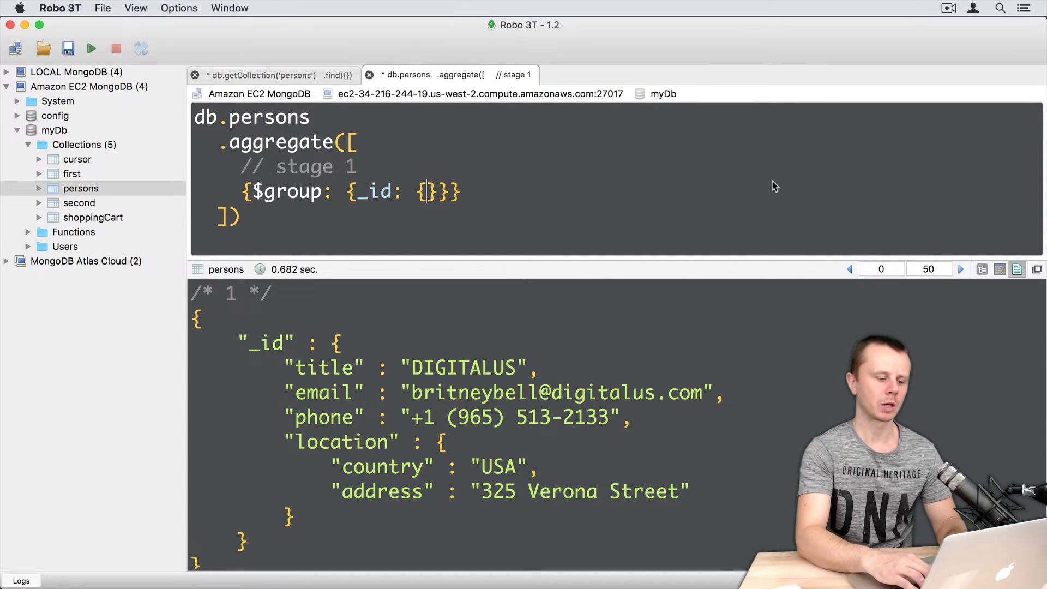
{"action": "type", "text": "eyeColo"}
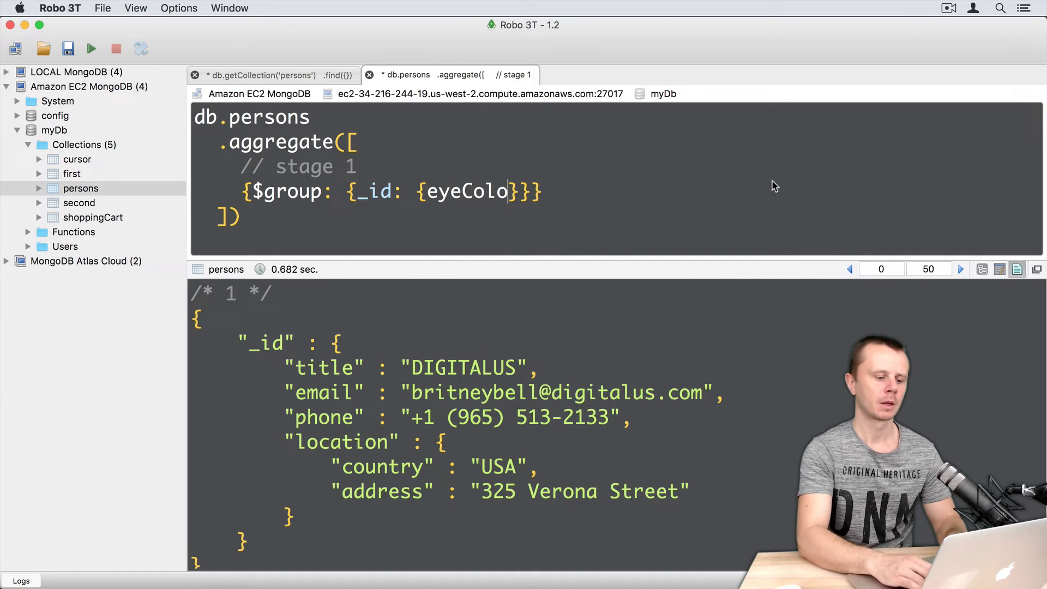
{"action": "type", "text": ": \"\""}
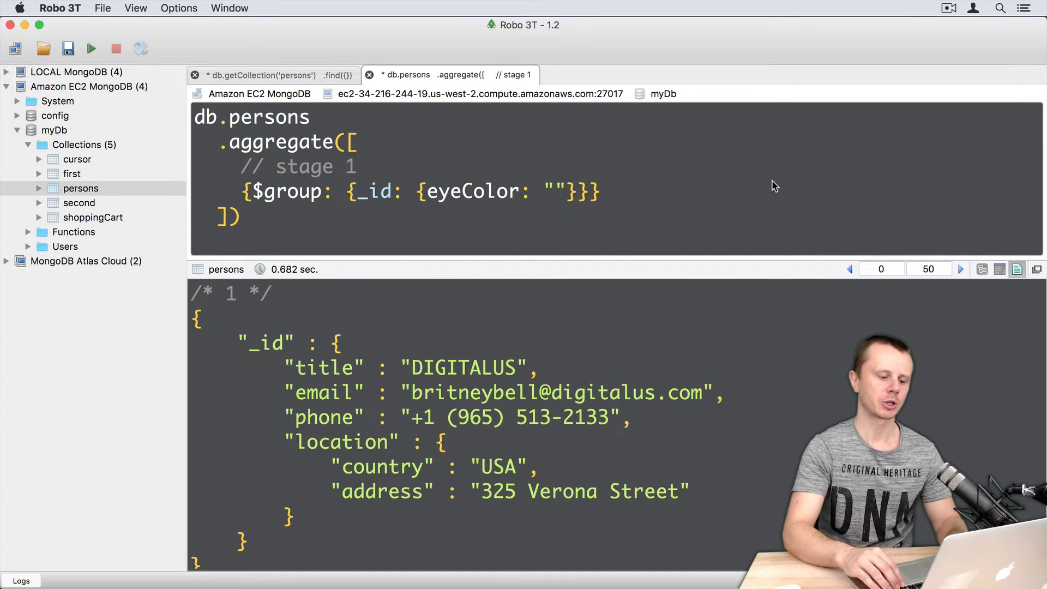
{"action": "type", "text": "$e"}
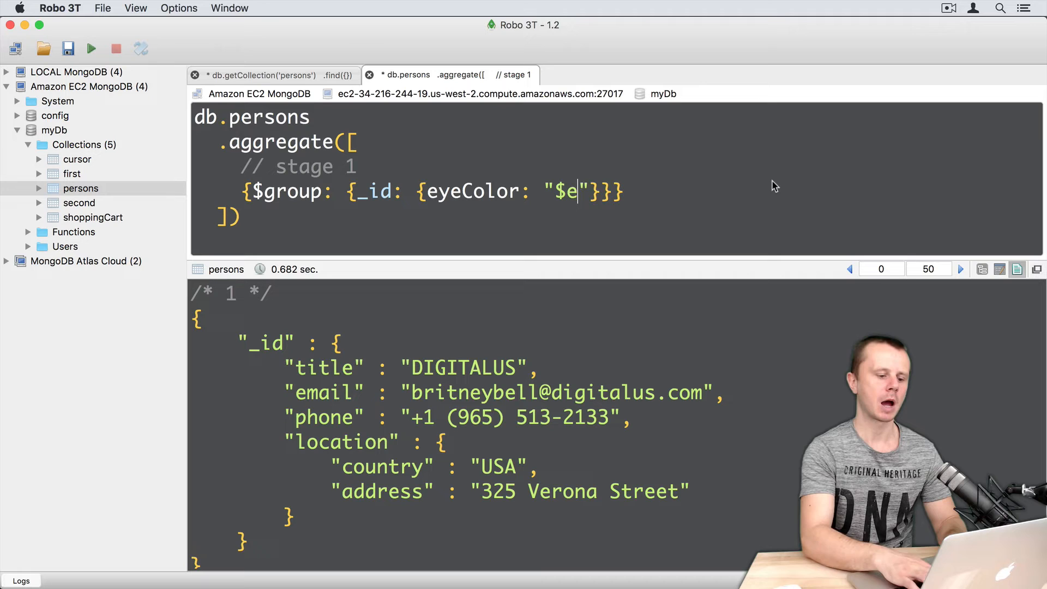
{"action": "type", "text": "yeColor"}
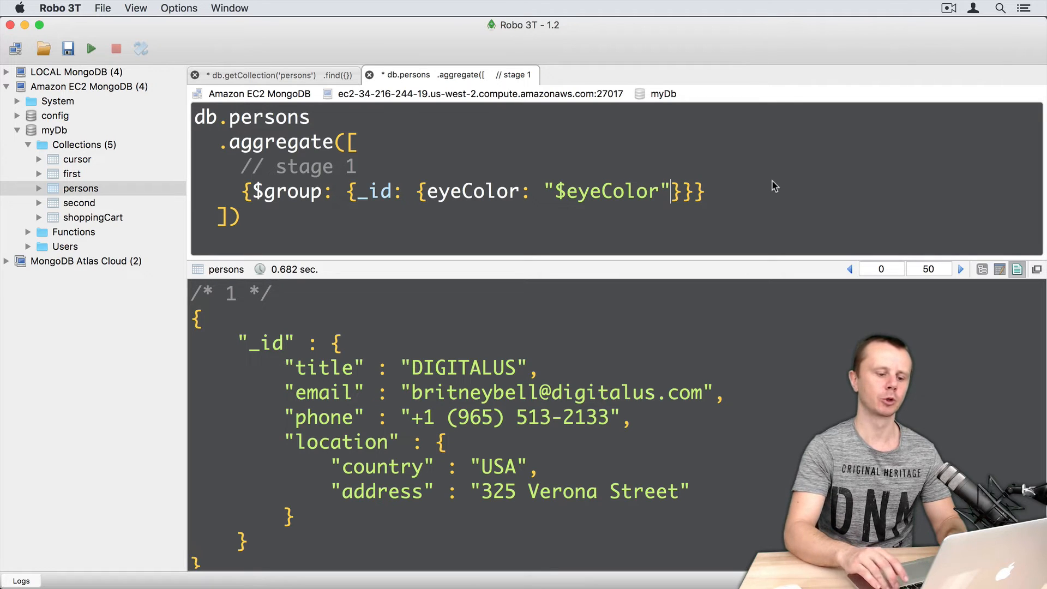
{"action": "type", "text": ","}
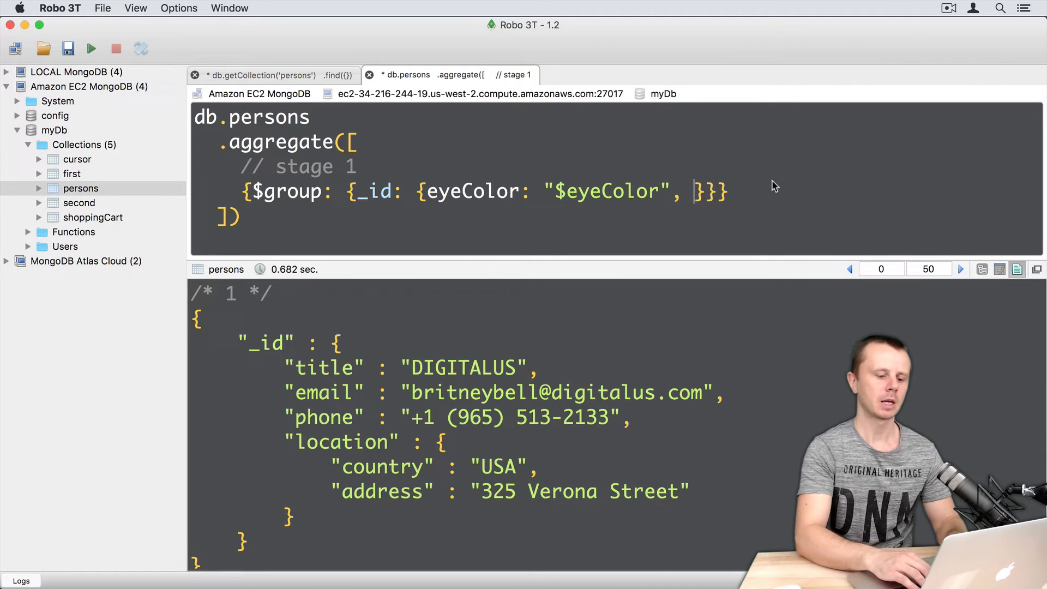
{"action": "type", "text": "favoriteFruit:"}
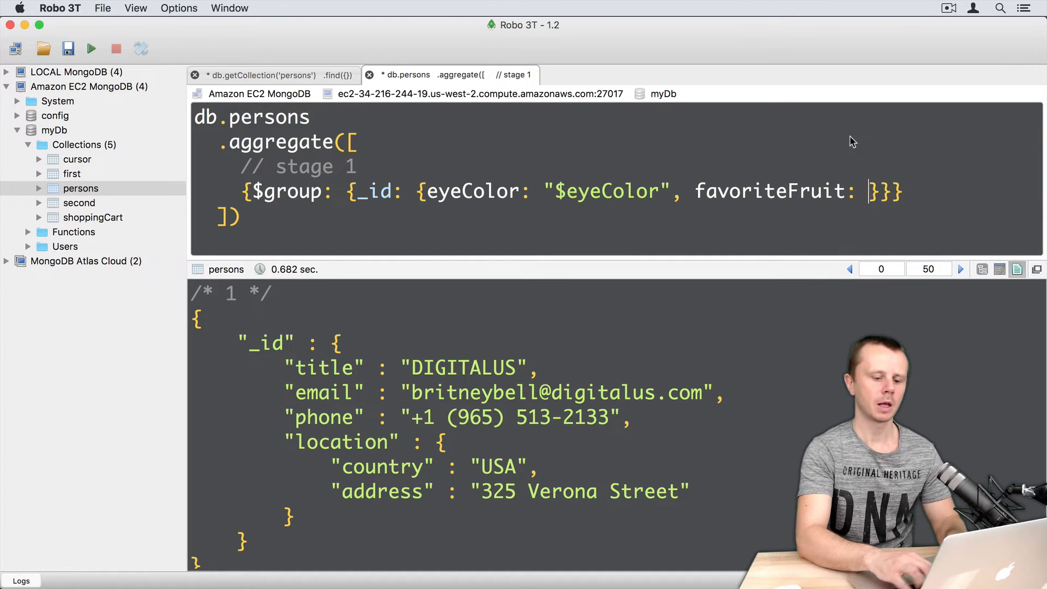
{"action": "type", "text": "\"\""}
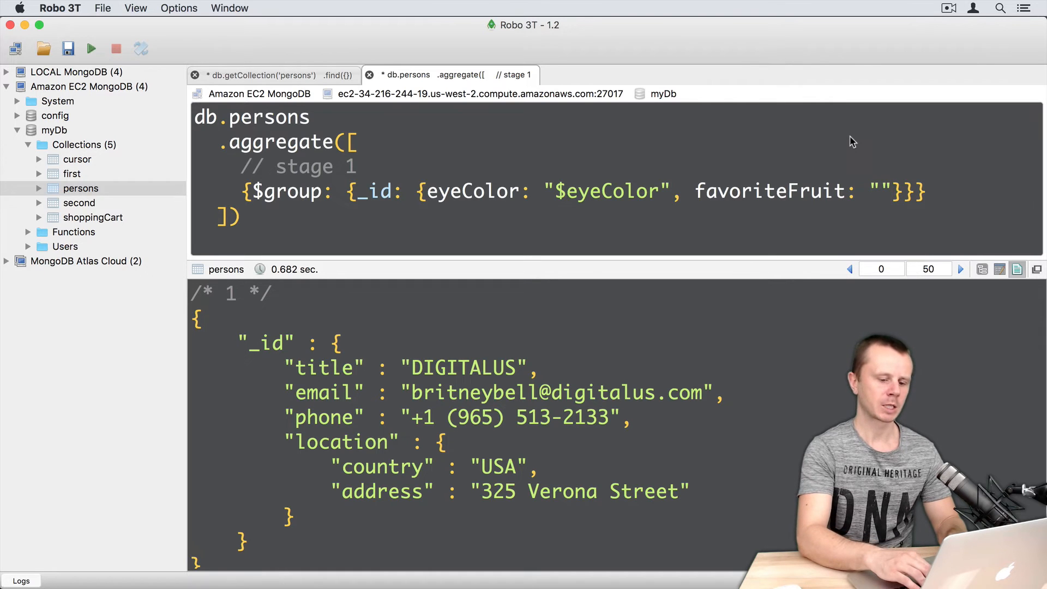
{"action": "type", "text": "$"}
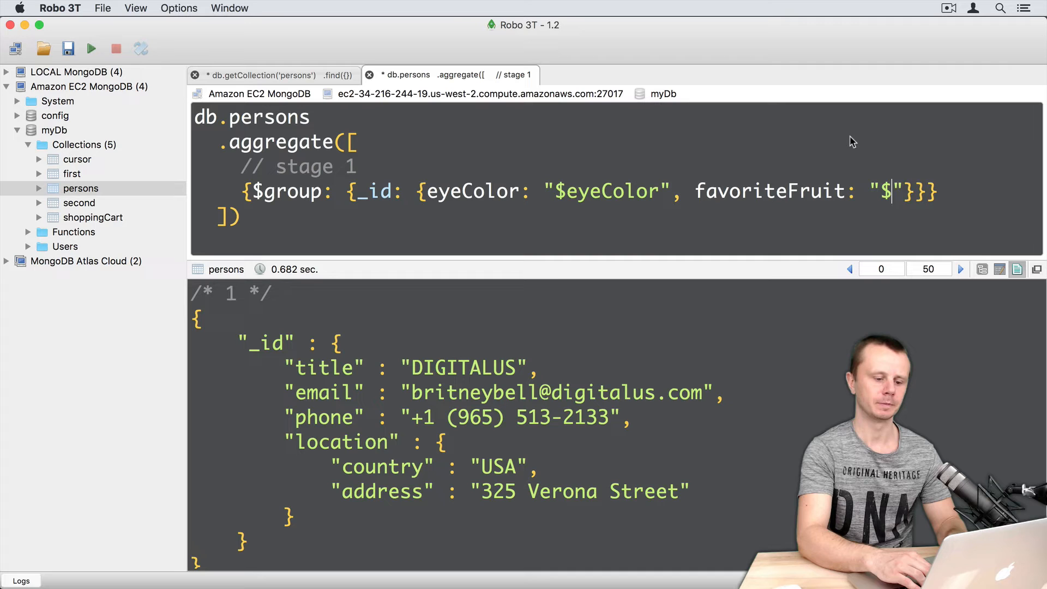
{"action": "type", "text": "favoriteFruit"}
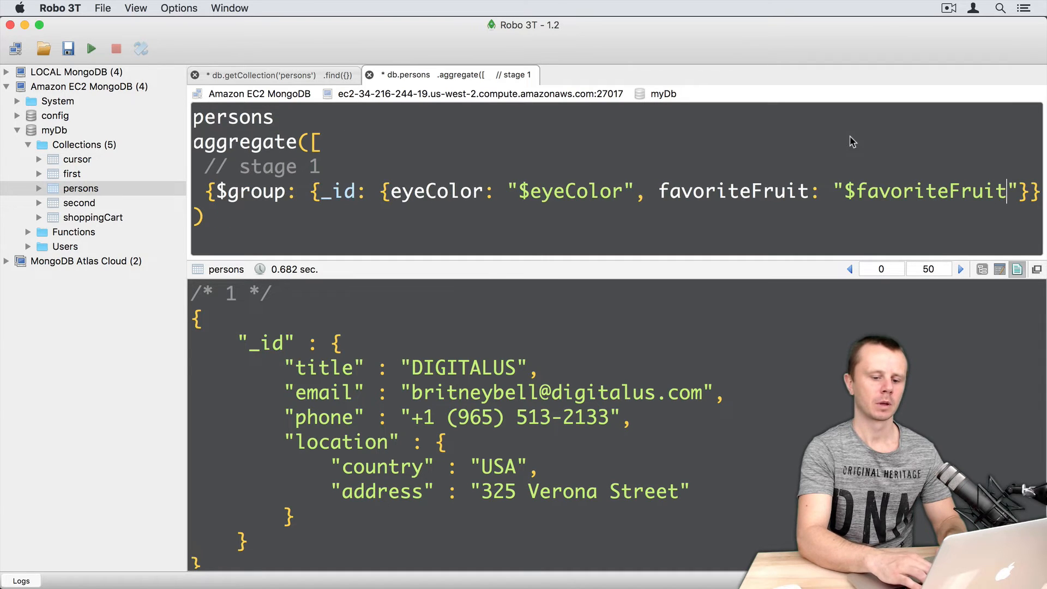
{"action": "scroll", "scroll_direction": "right", "scroll_amount": 3}
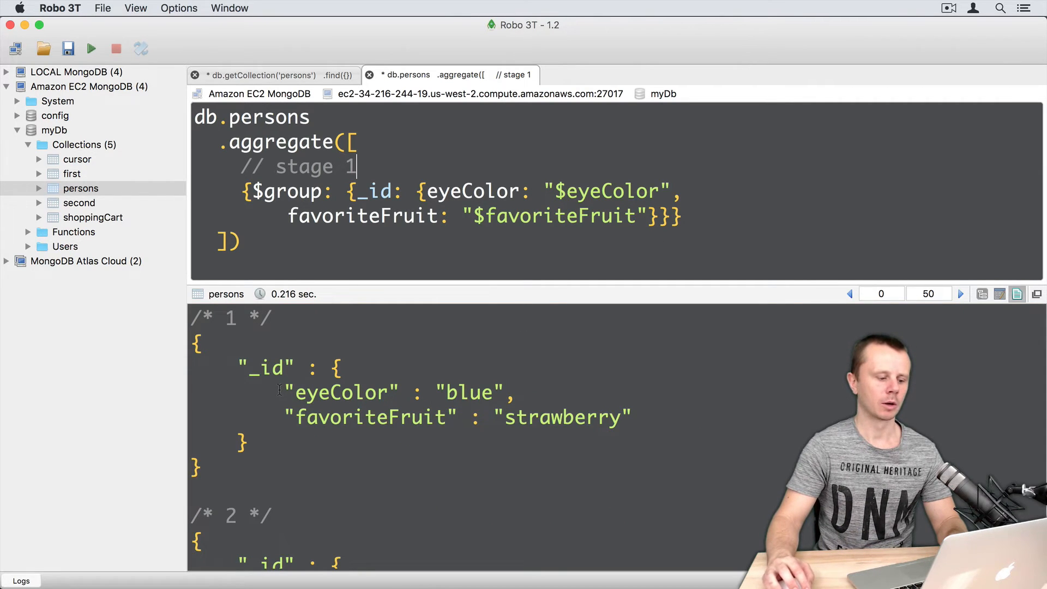
Step: Inspect the first result's compound _id: eyeColor blue, favoriteFruit strawberry
{"action": "left_click_drag", "start_coordinate": [288, 392], "coordinate": [627, 417]}
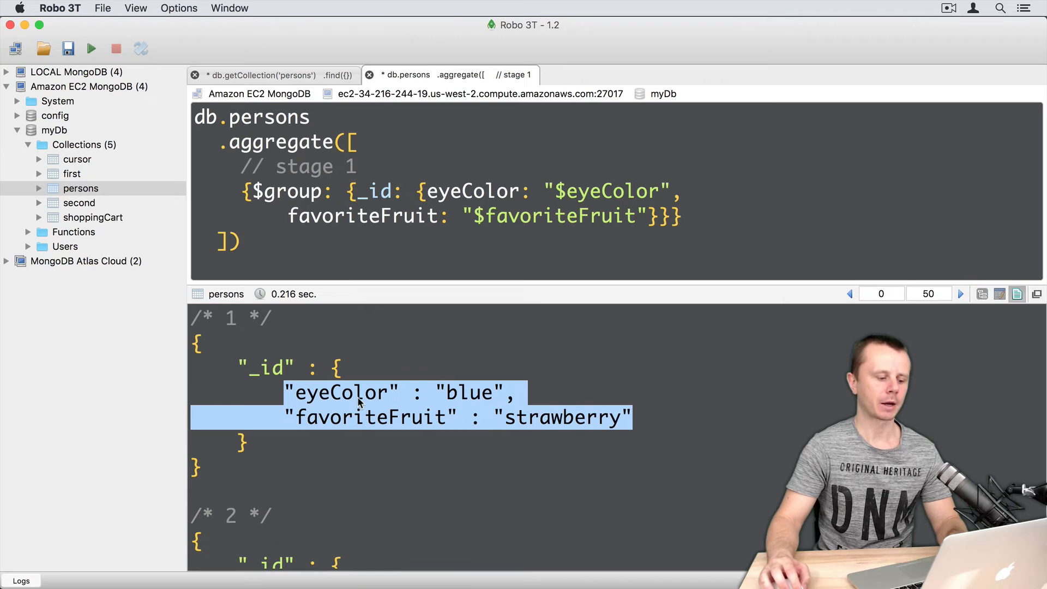
{"action": "left_click", "coordinate": [377, 392]}
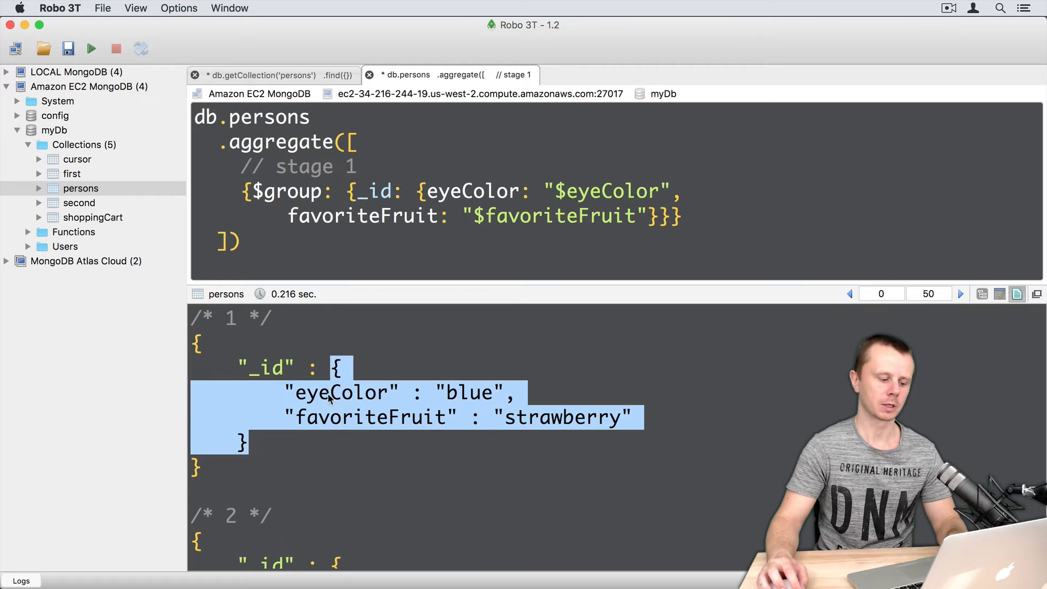
{"action": "double_click", "coordinate": [371, 417]}
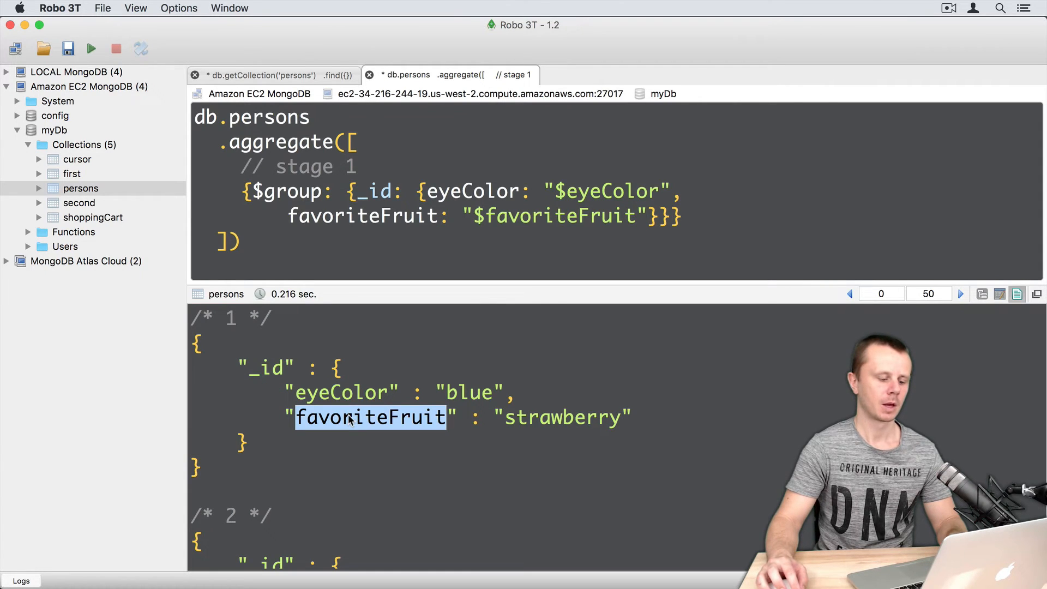
{"action": "scroll", "scroll_direction": "down", "scroll_amount": 3}
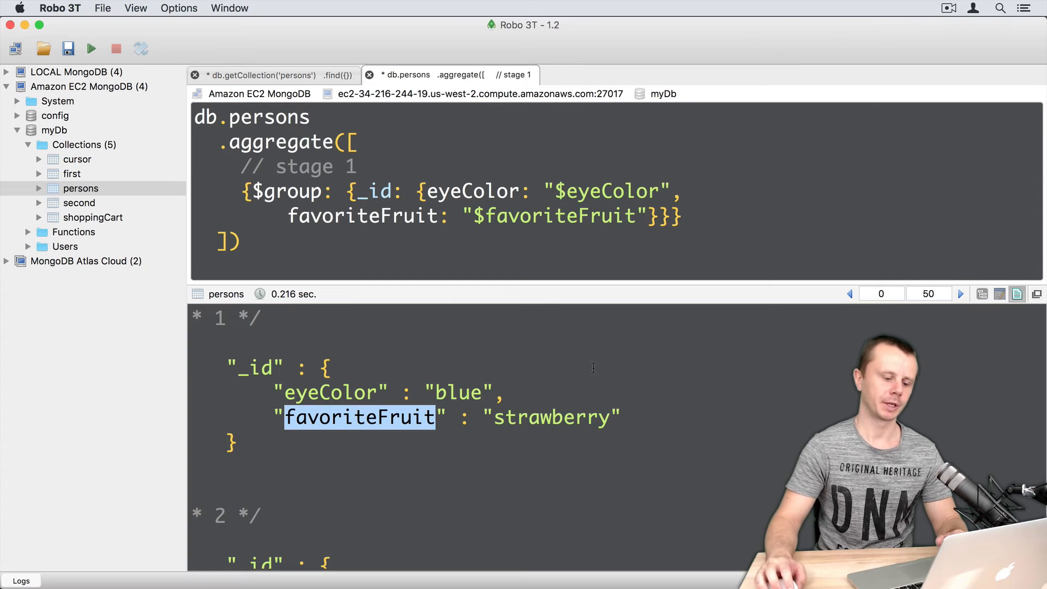
Step: Append age: "$age" after favoriteFruit in the grouping _id object
{"action": "type", "text": ","}
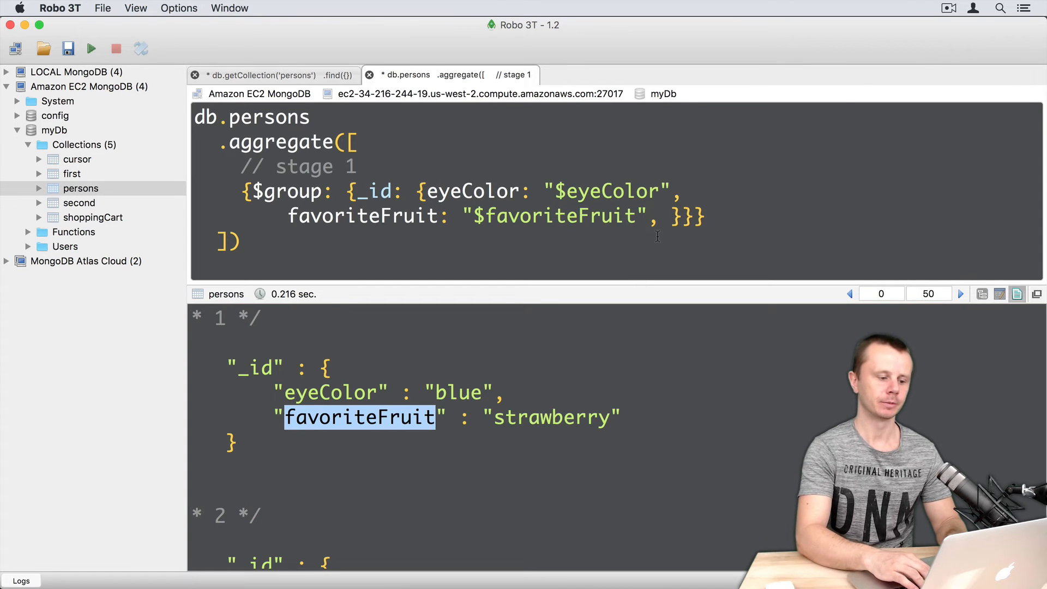
{"action": "type", "text": "age: \""}
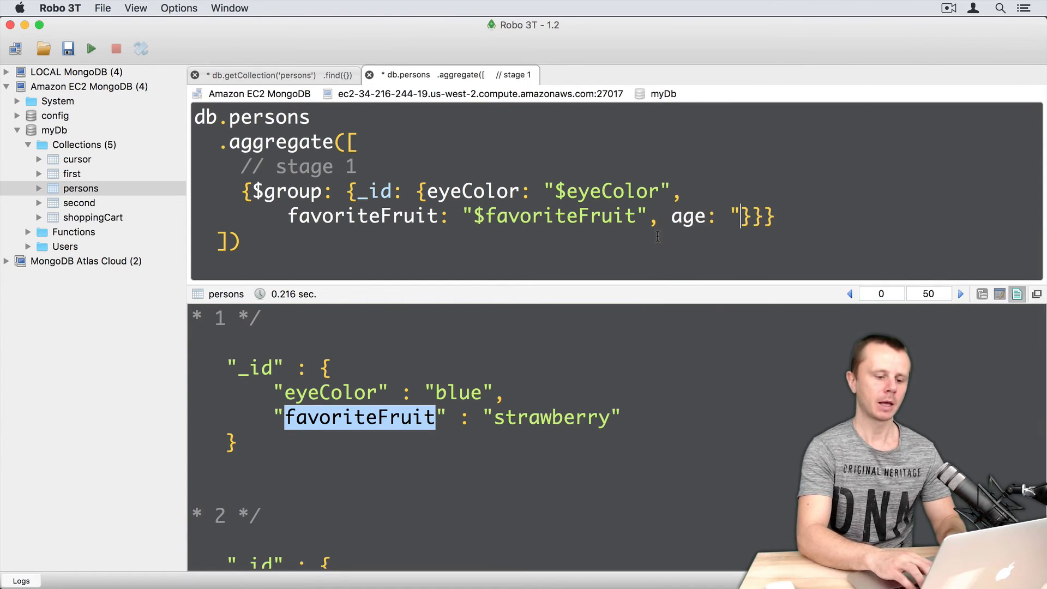
{"action": "type", "text": "$age"}
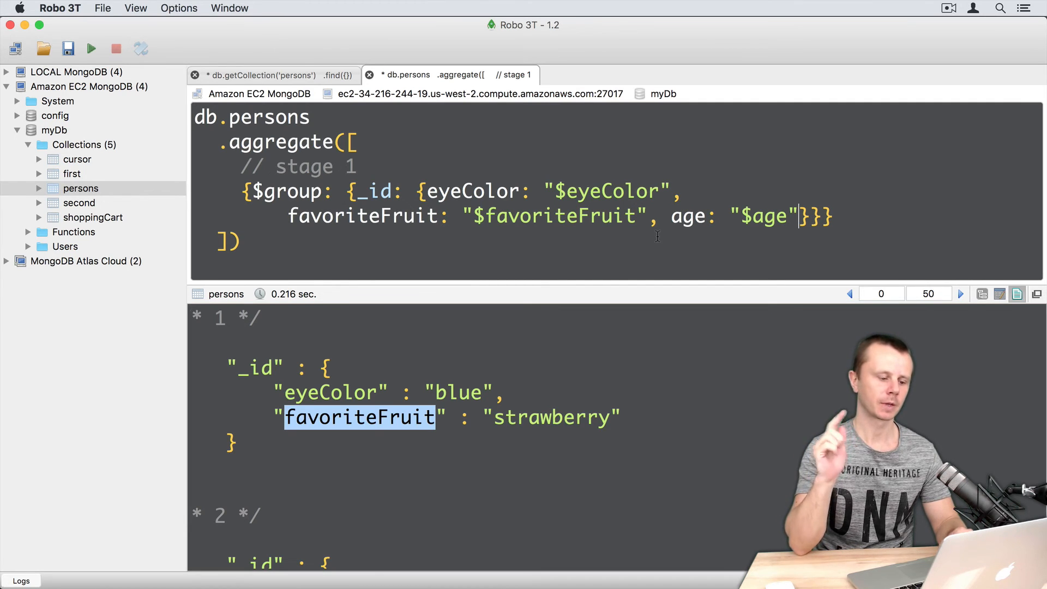
{"action": "left_click", "coordinate": [92, 48]}
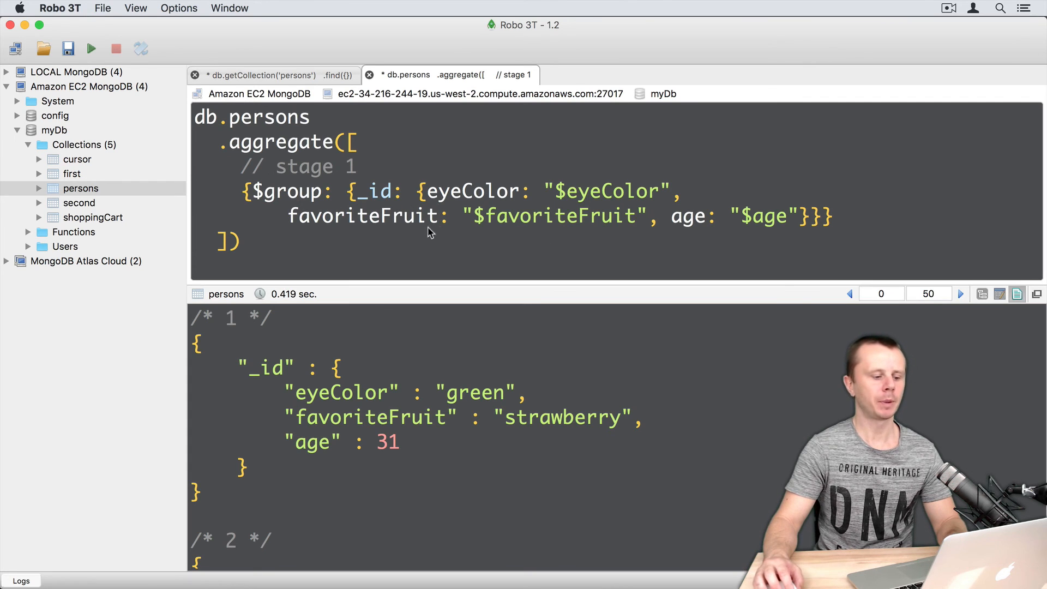
Step: Rename the favoriteFruit key to fruit and check the fruit key in the results
{"action": "double_click", "coordinate": [361, 216]}
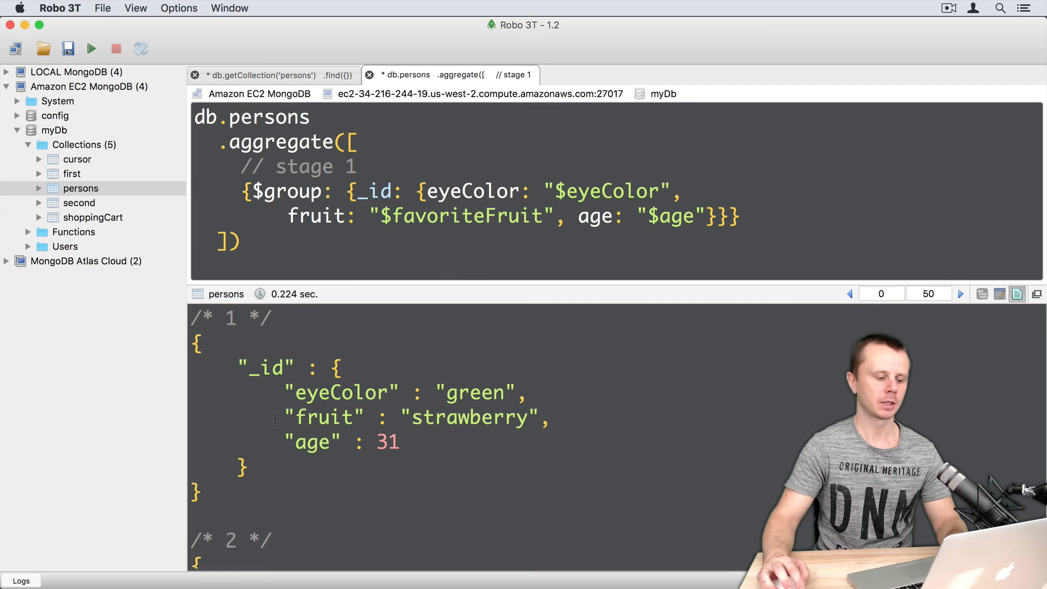
{"action": "double_click", "coordinate": [324, 417]}
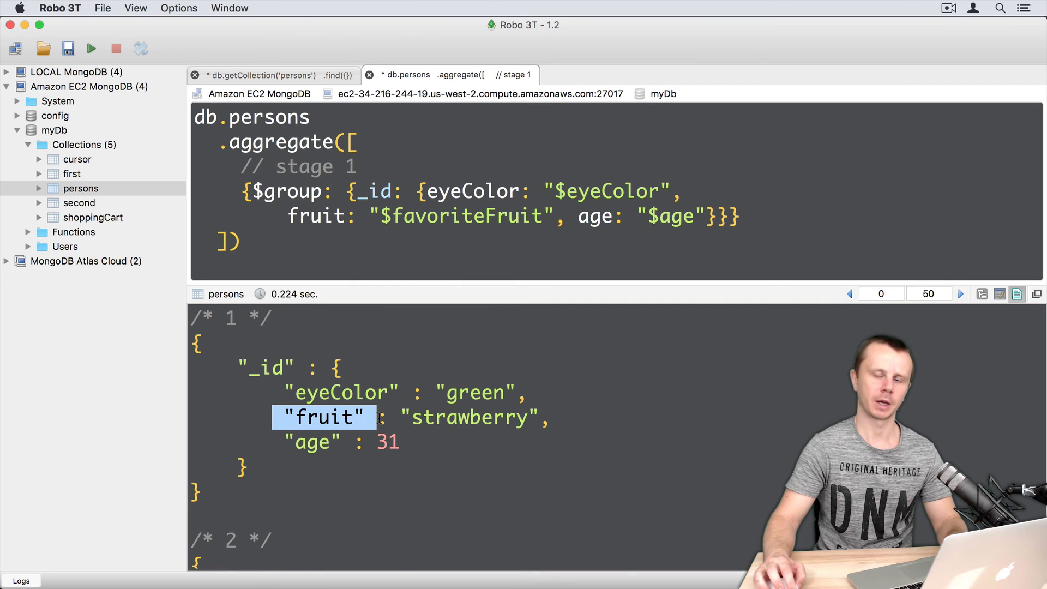